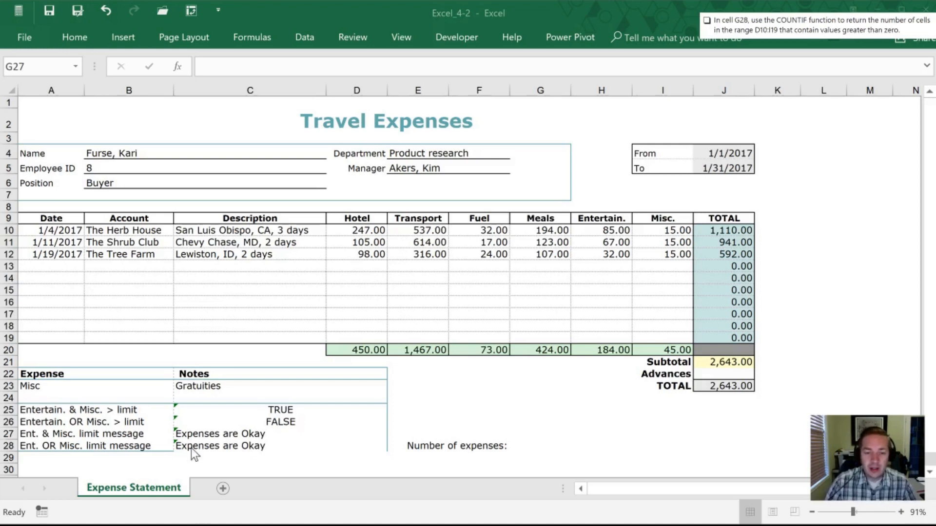
Jump with Go To (Ctrl+G) and land on cell G27 for the count
key(ctrl+g)
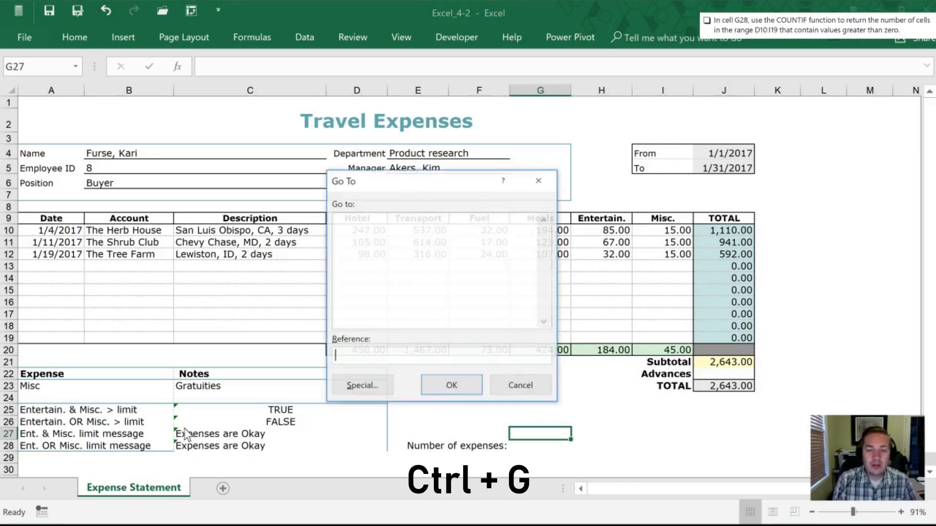
text(G2)
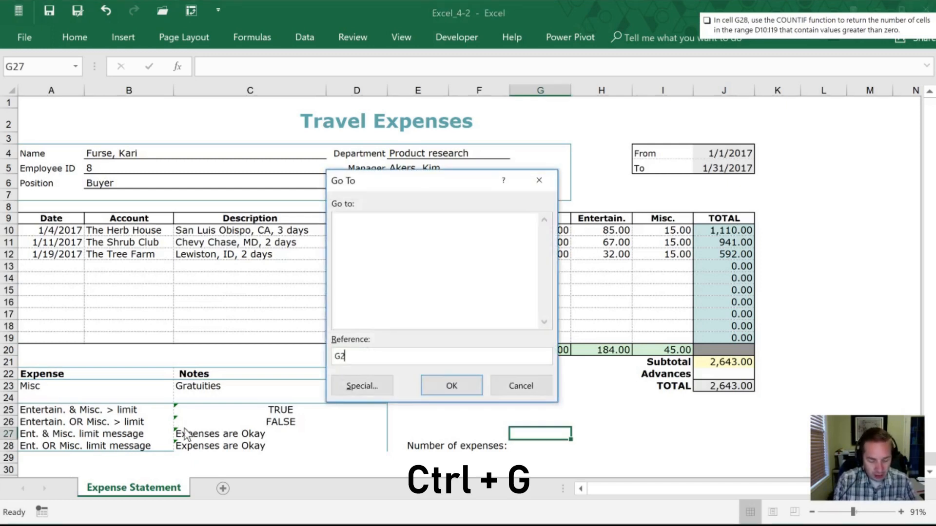
click(451, 386)
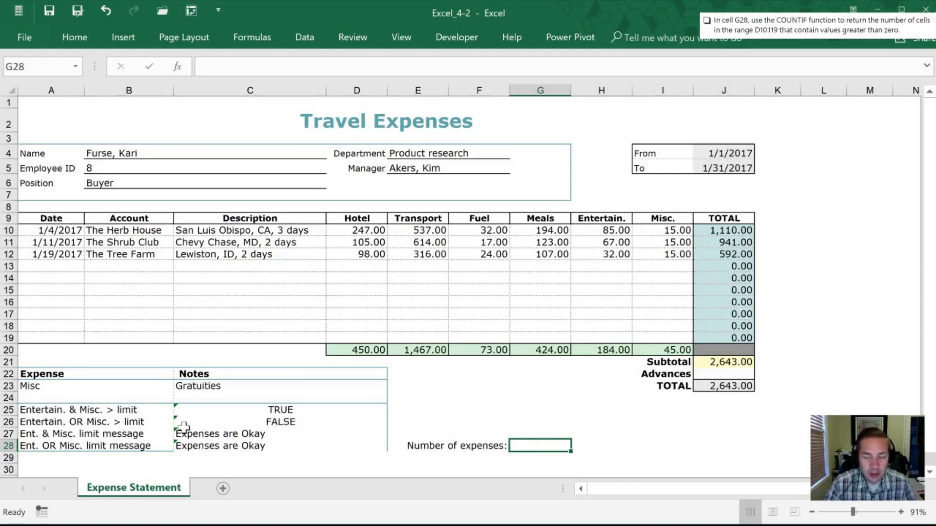
click(539, 433)
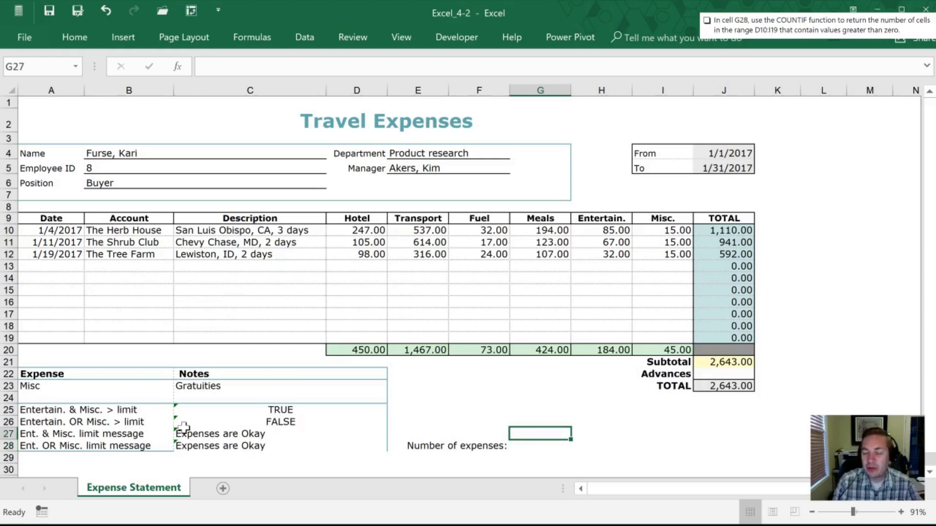
Enter =COUNT(D10:I19) in G27 by dragging across the expense table, giving 18
text(=coun)
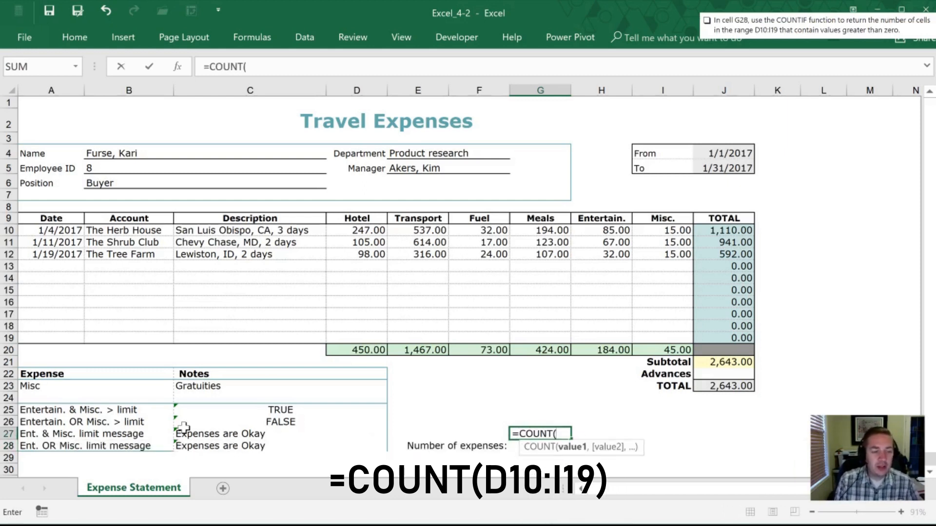
click(357, 230)
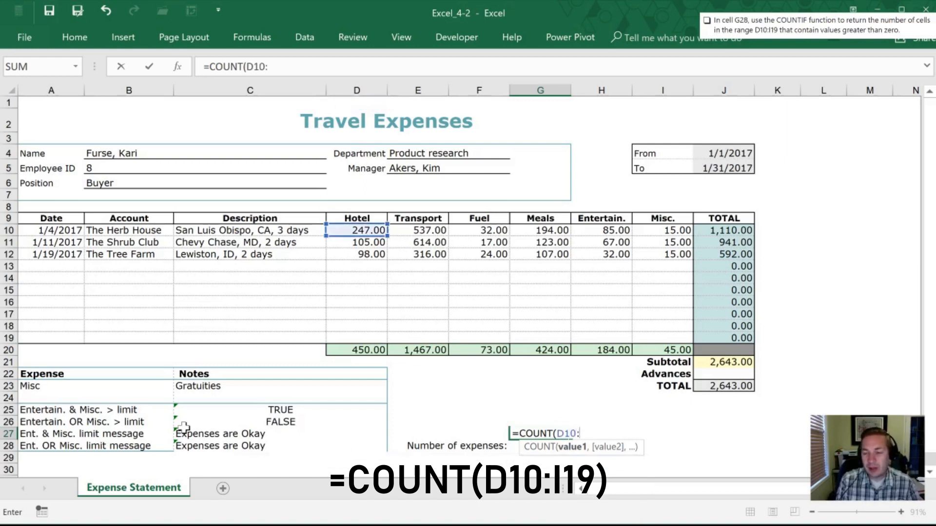
drag(357, 230, 662, 338)
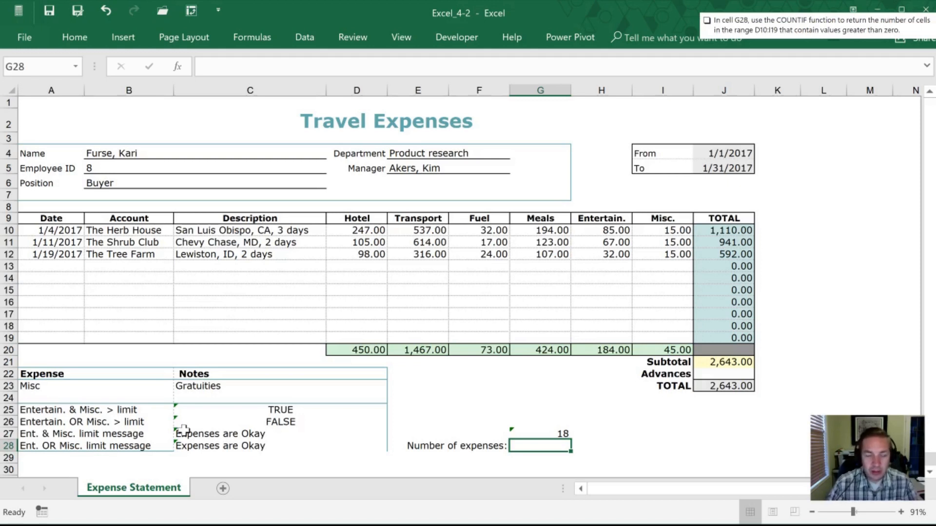
Enter =COUNTIF(D10:I19,">0") in G28, also returning 18
text(=coun)
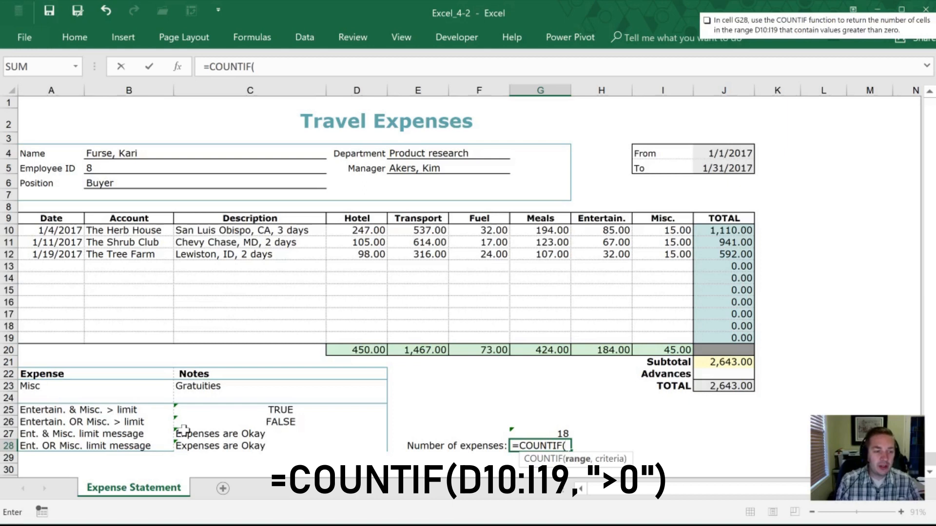
click(356, 230)
text(d10:I19,)
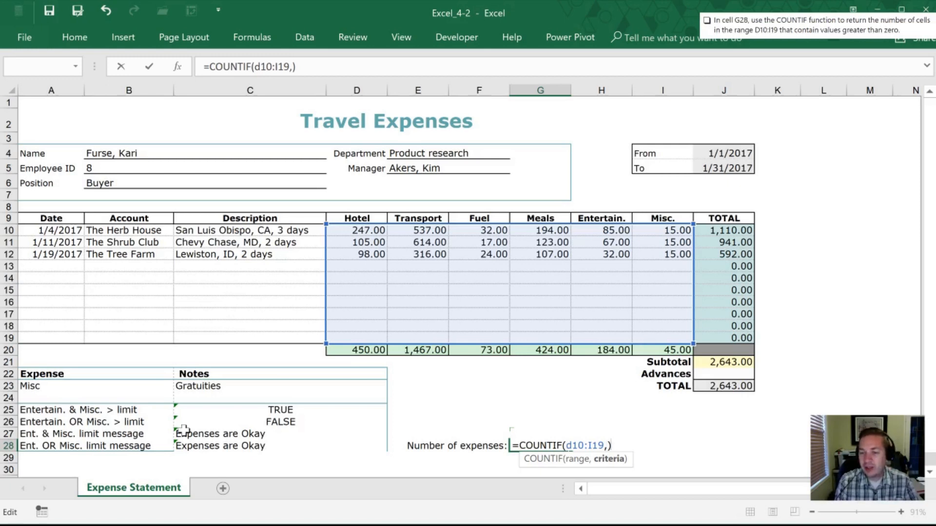
text(")
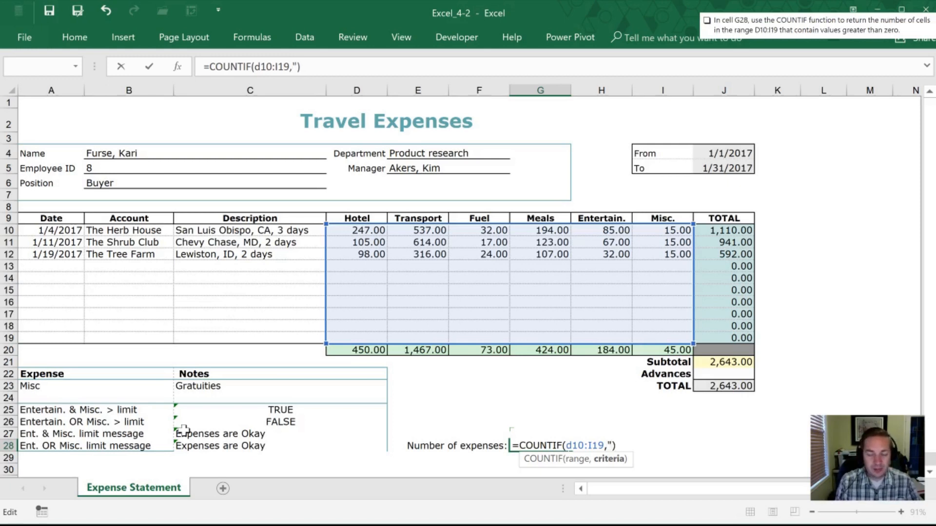
text(>0)
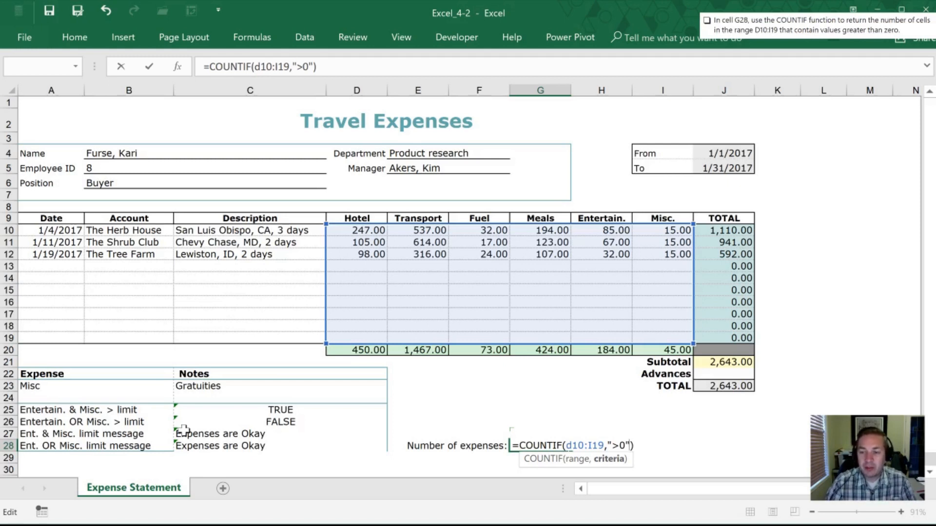
key(Enter)
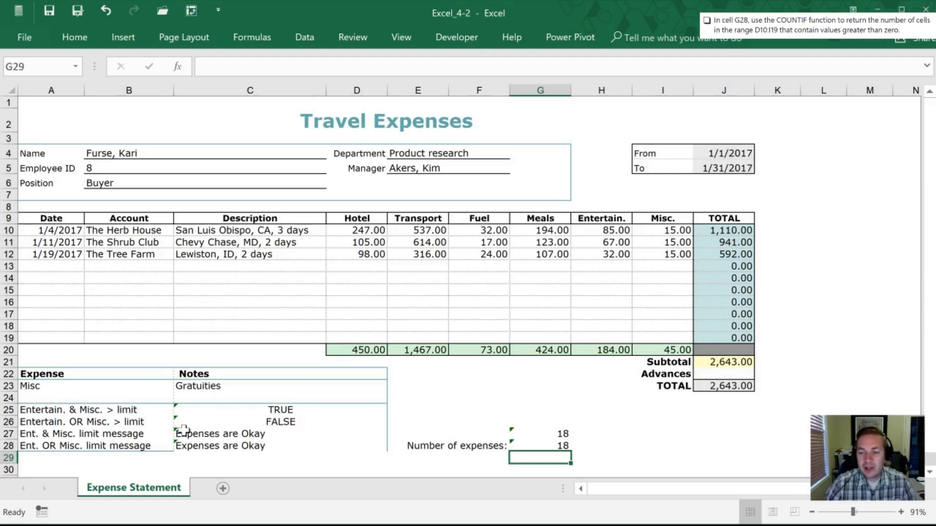
Rewrite G28's criterion as ">"&H28 so the threshold comes from H28
click(539, 446)
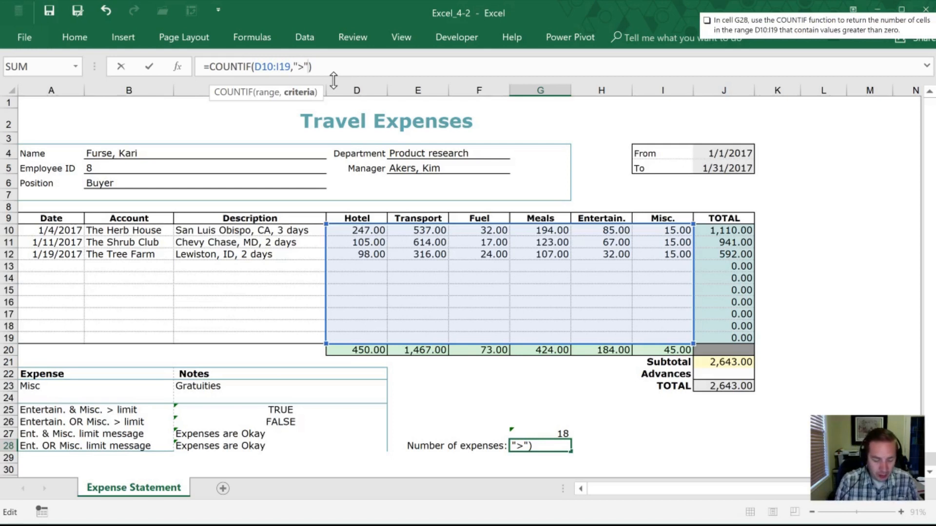
text(&H28)
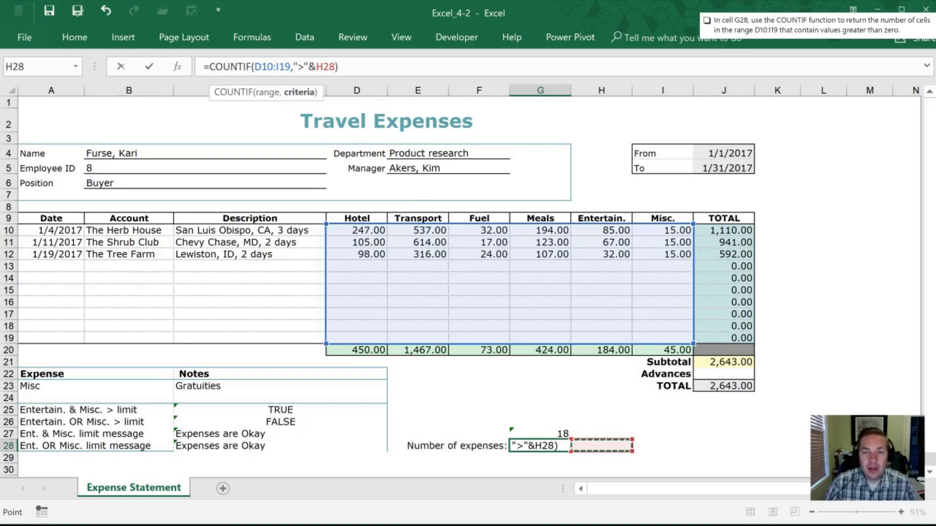
mouse_move(300, 78)
text(0)
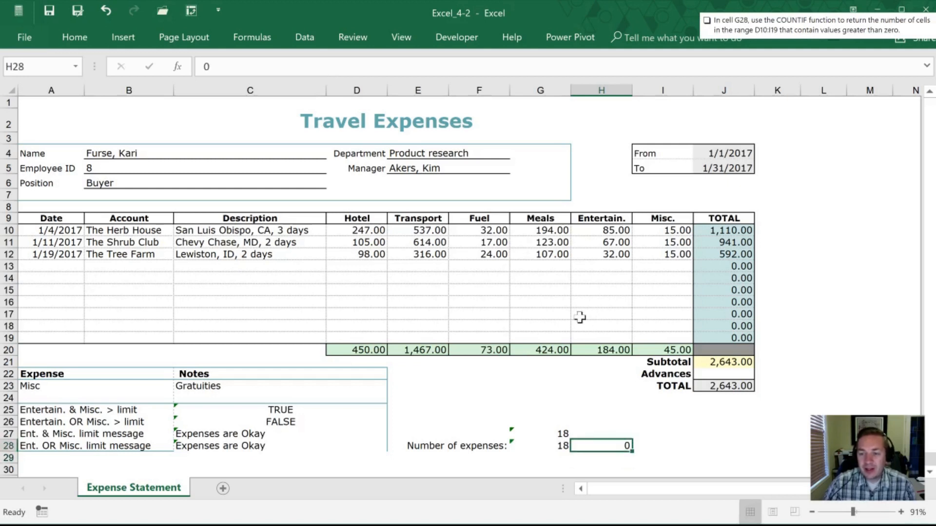
mouse_move(532, 390)
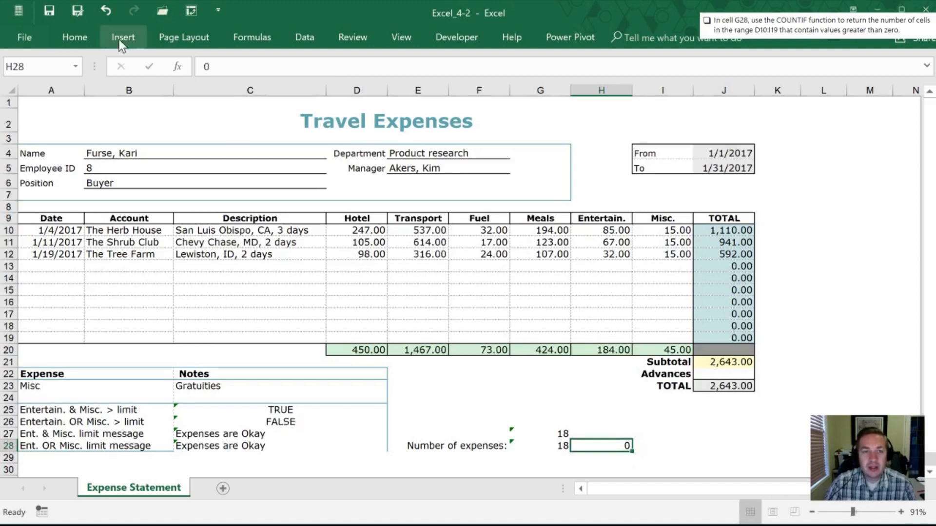
Apply the orange Input style to H28 and the grey Calculation style to G28
click(74, 36)
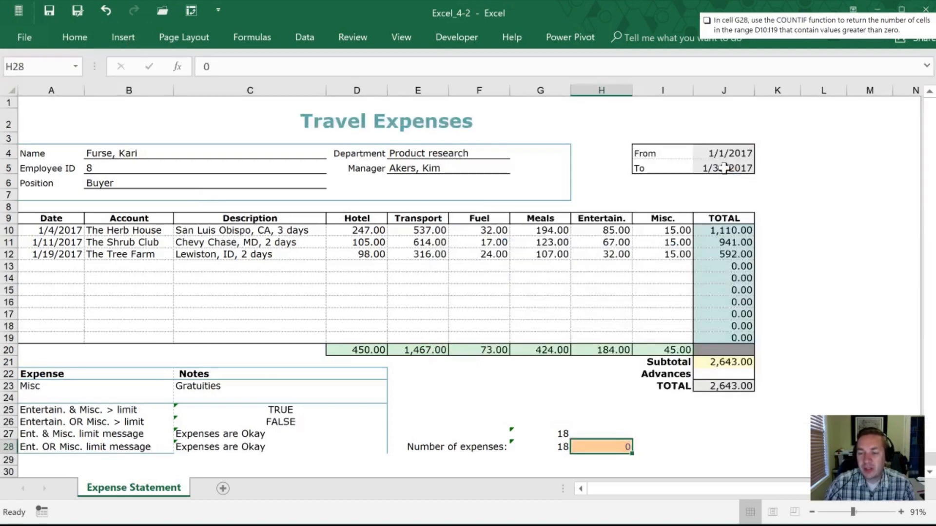
click(539, 446)
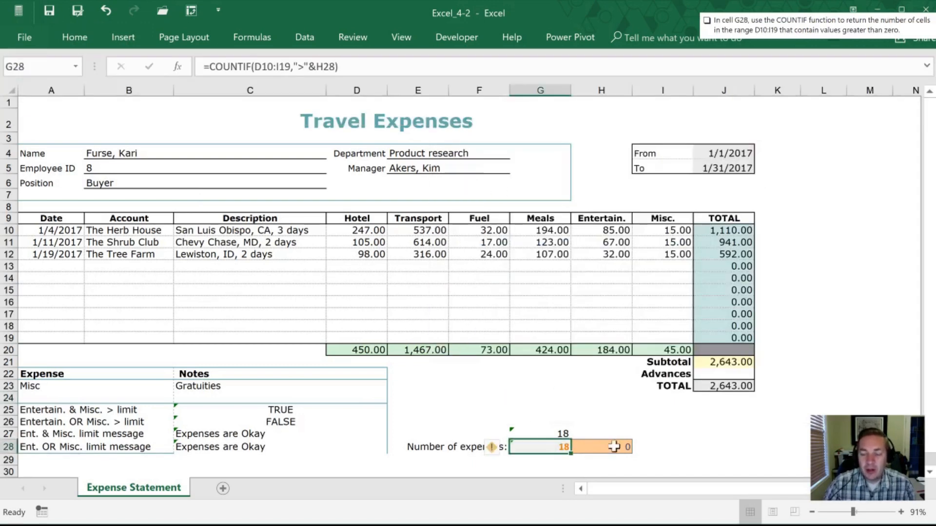
click(600, 446)
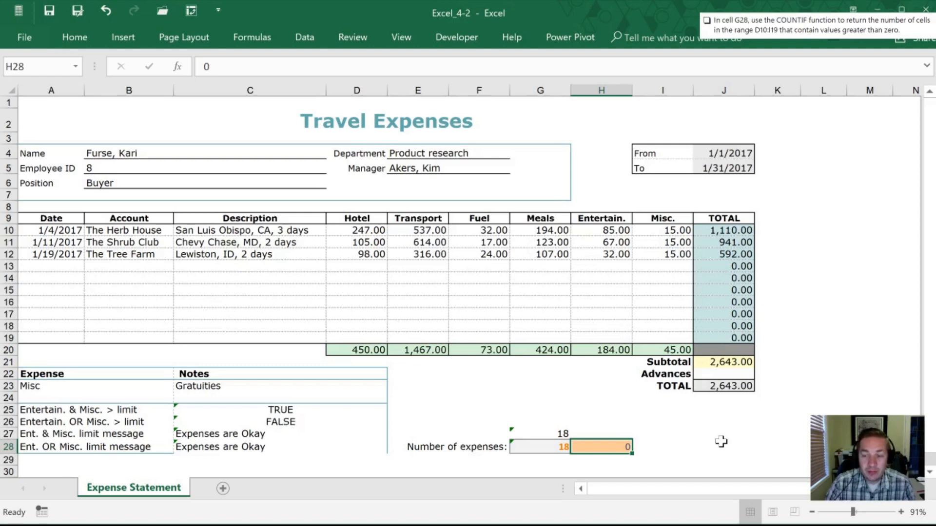
Try thresholds 10, 100 and 500 in H28, leaving 500 so G28 counts 2
text(10)
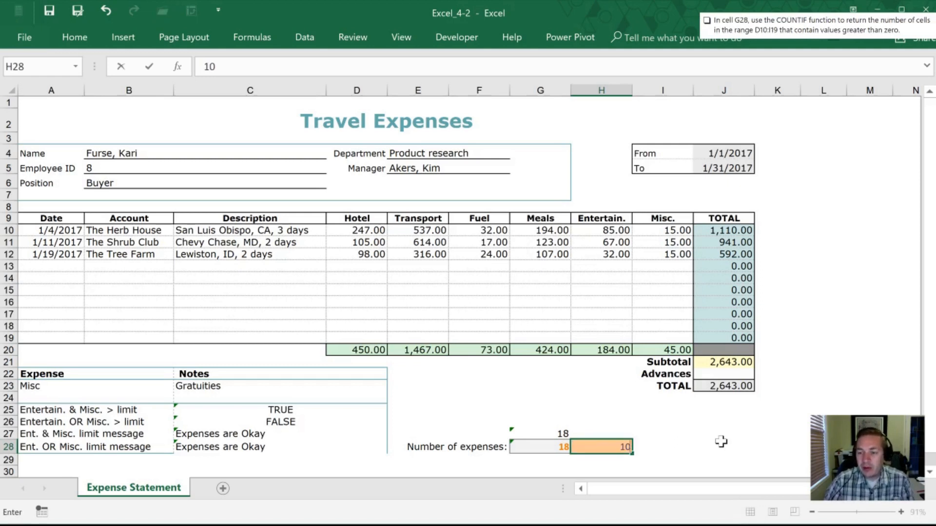
key(Enter)
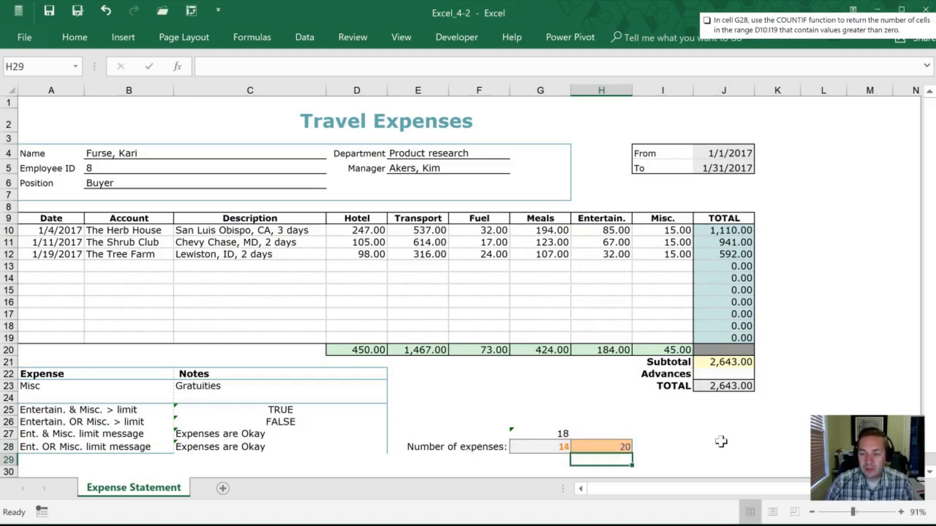
text(100)
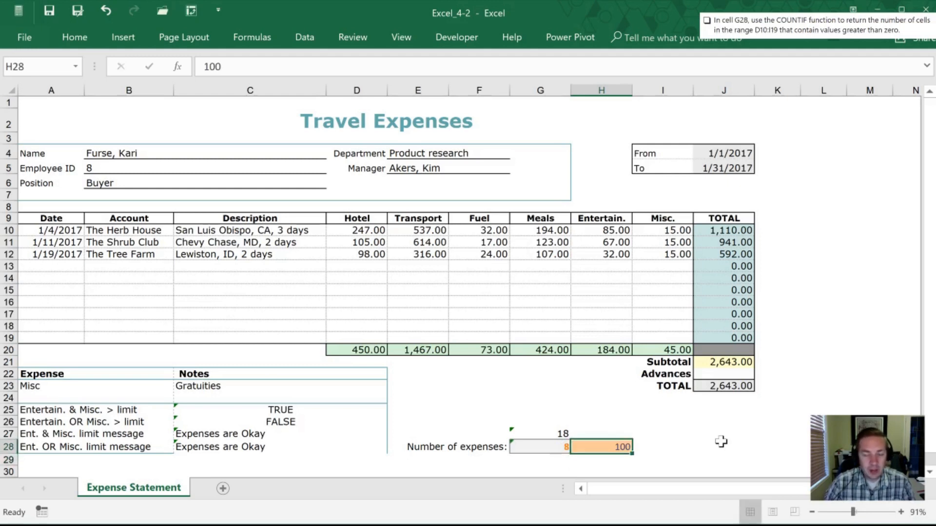
text(50)
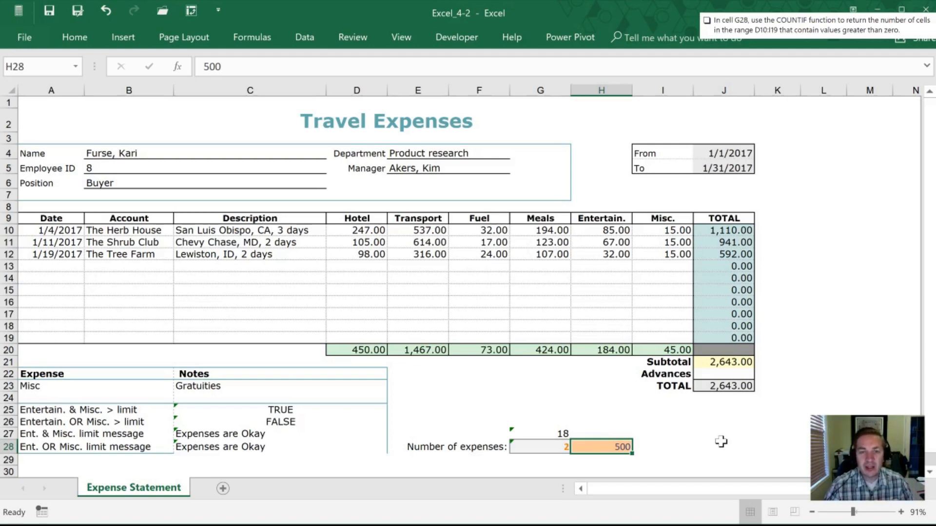
click(722, 446)
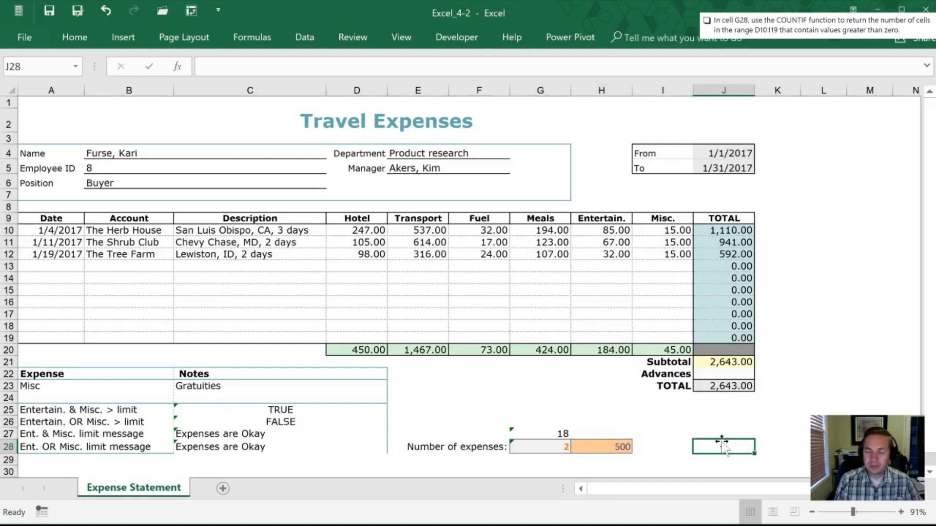
Enter =SUM(D10:I19) in J27, totalling 2,643.00
click(722, 438)
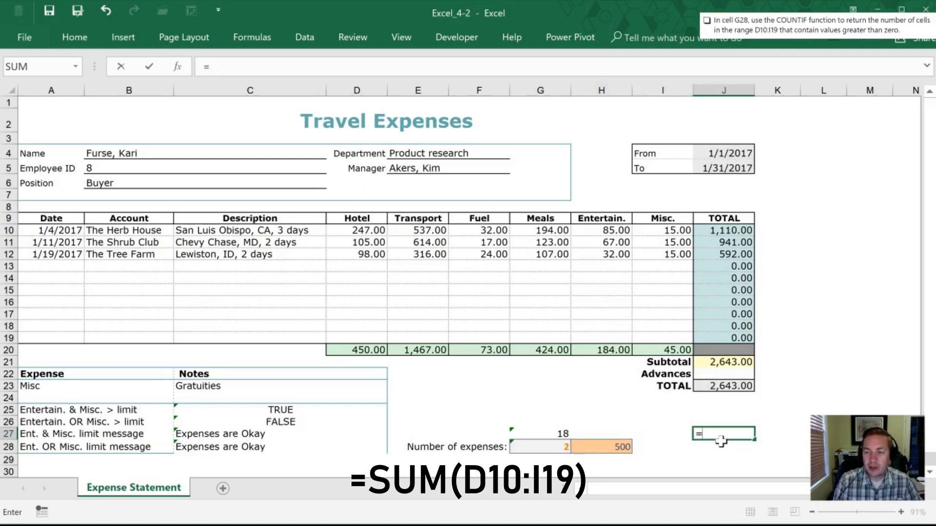
text(=sum()
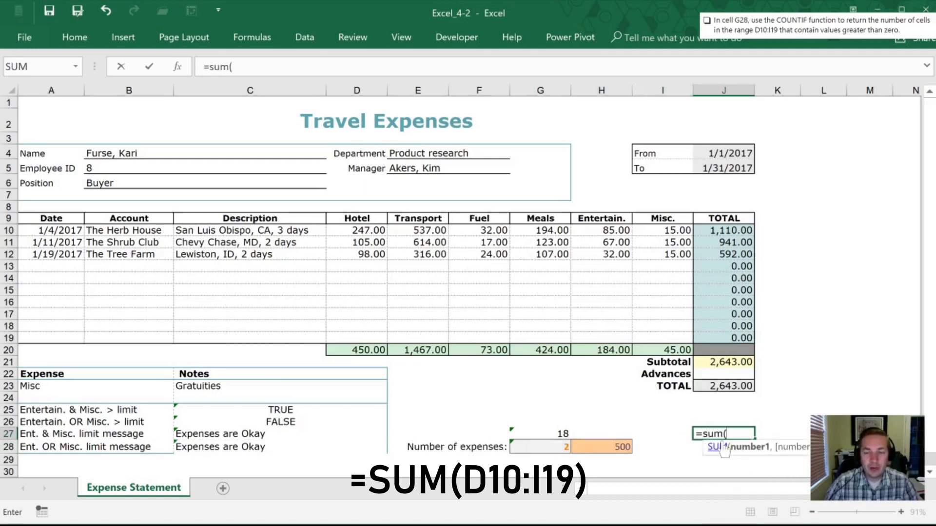
text(D)
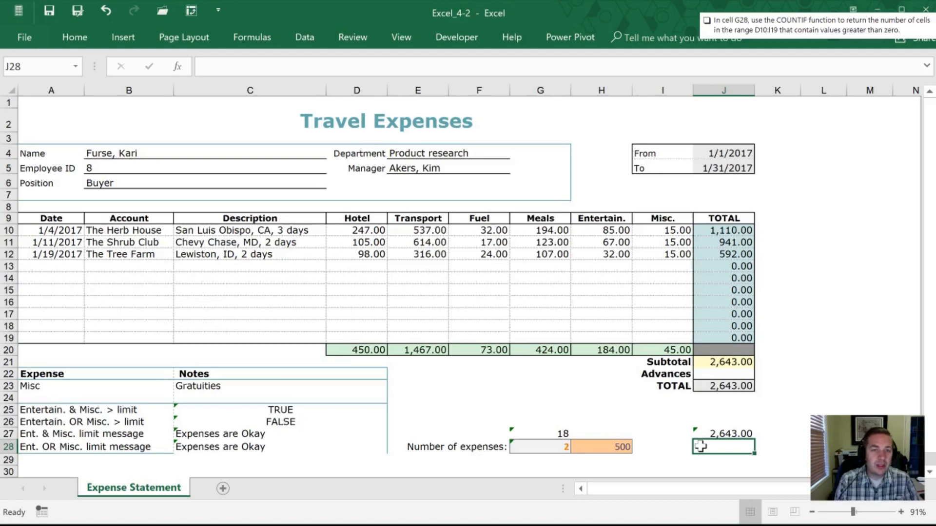
Enter =SUMIF(D10:I19,">0") in J28, giving 2,643.00
text(=su)
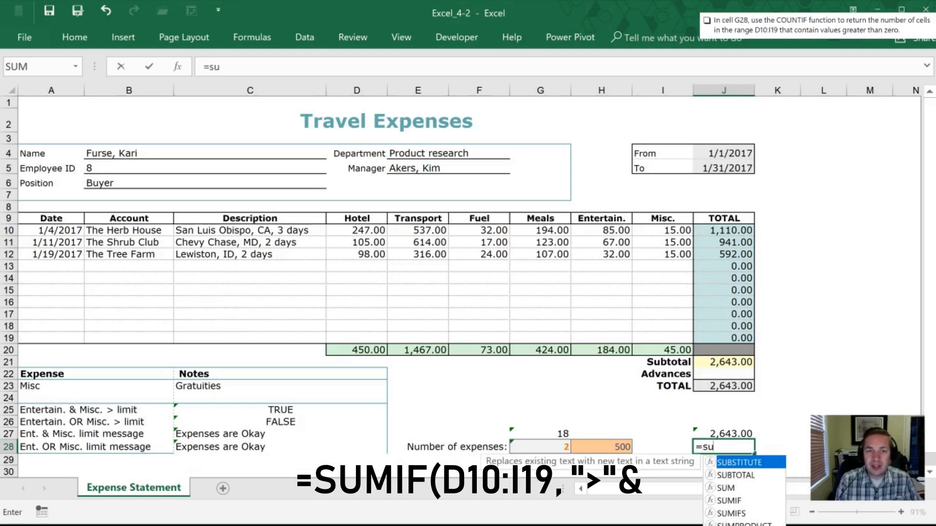
text(mif)
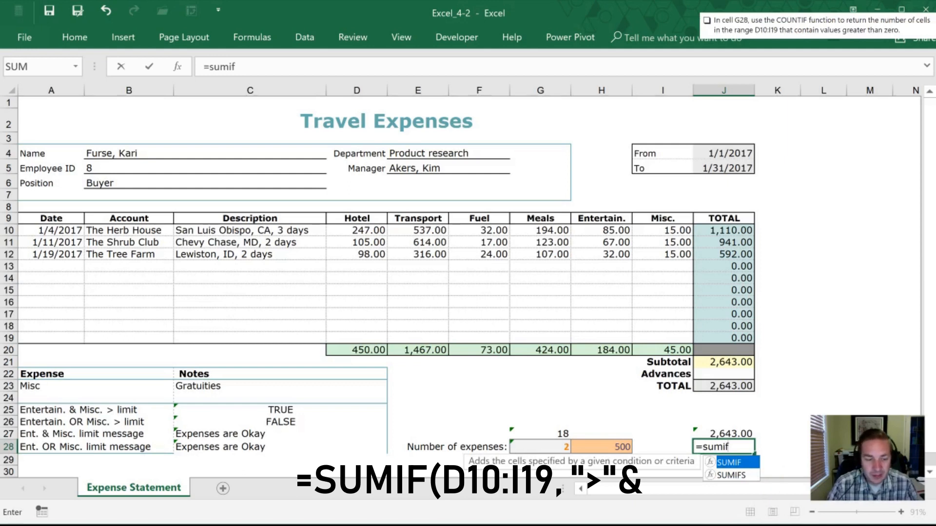
text((D10:i1)
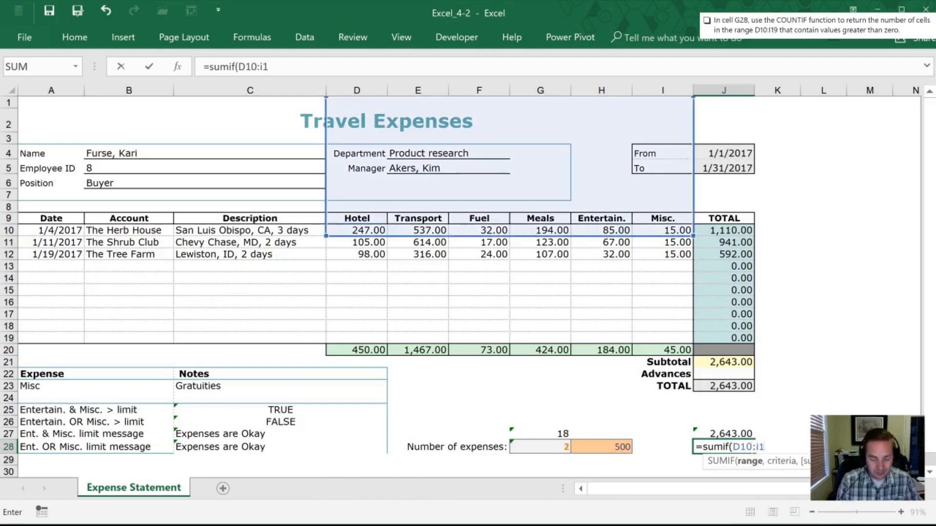
key(enter)
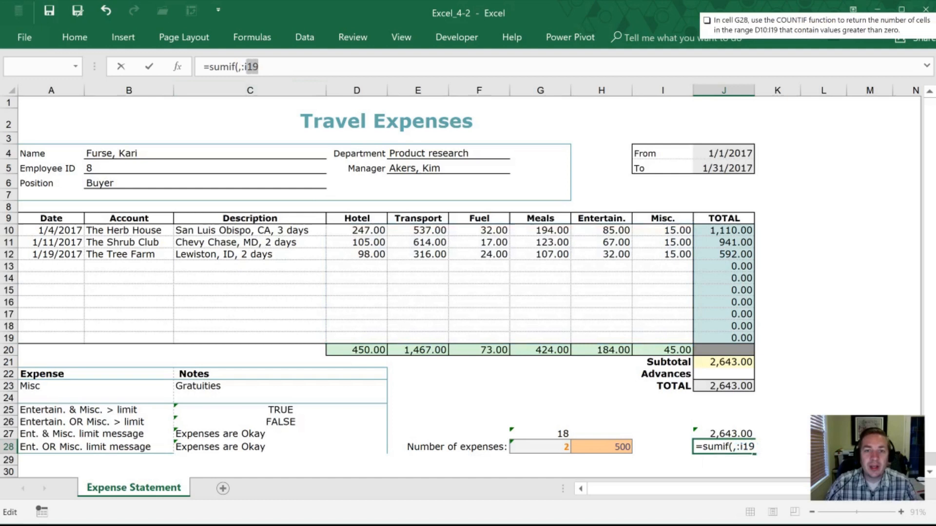
text(D10)
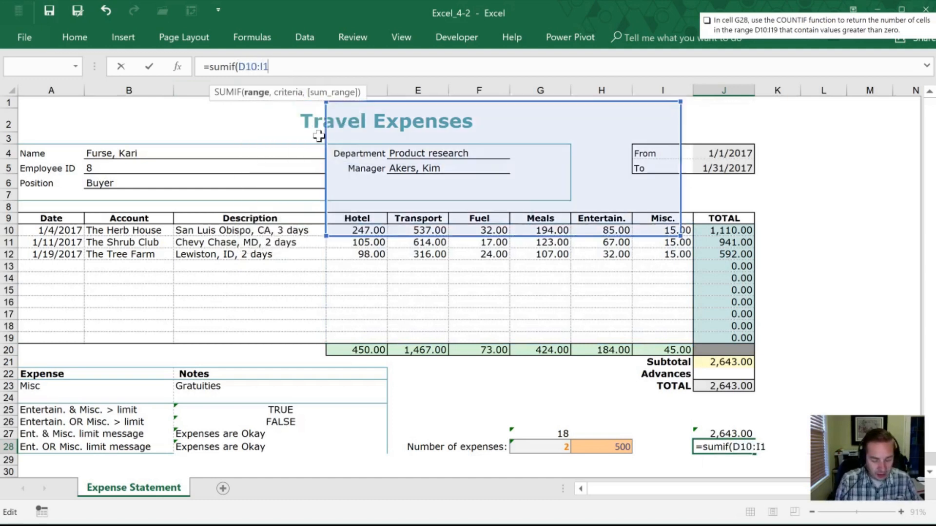
text(,)
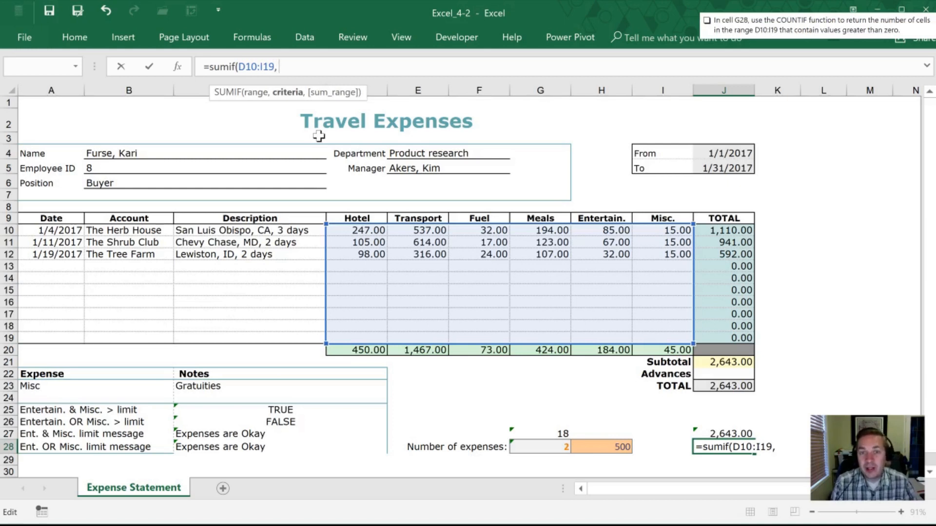
text("C)
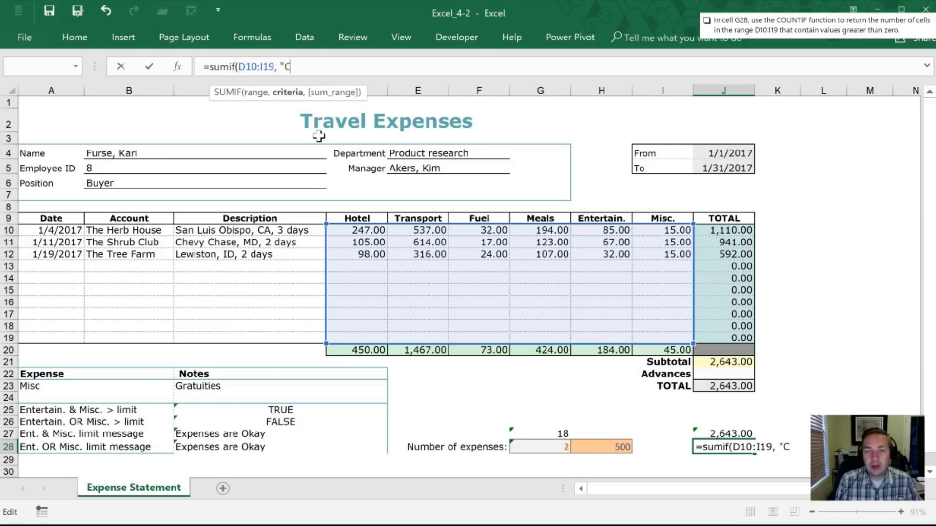
text(>)
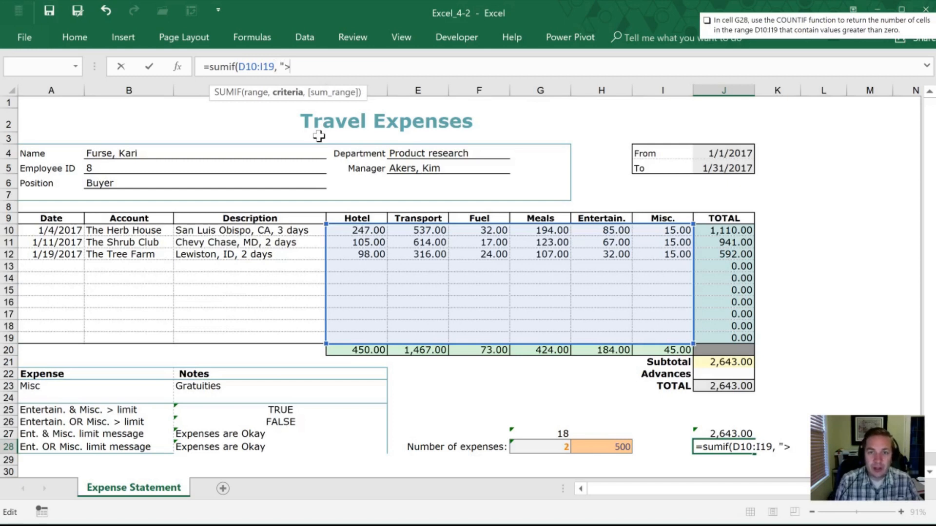
text(0"))
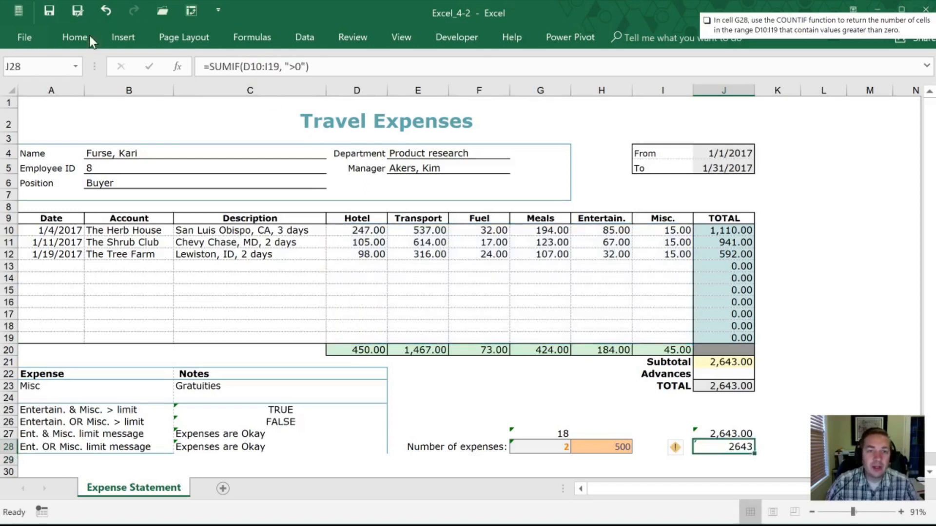
Format J28 with Comma Style so it shows thousands separators
click(75, 37)
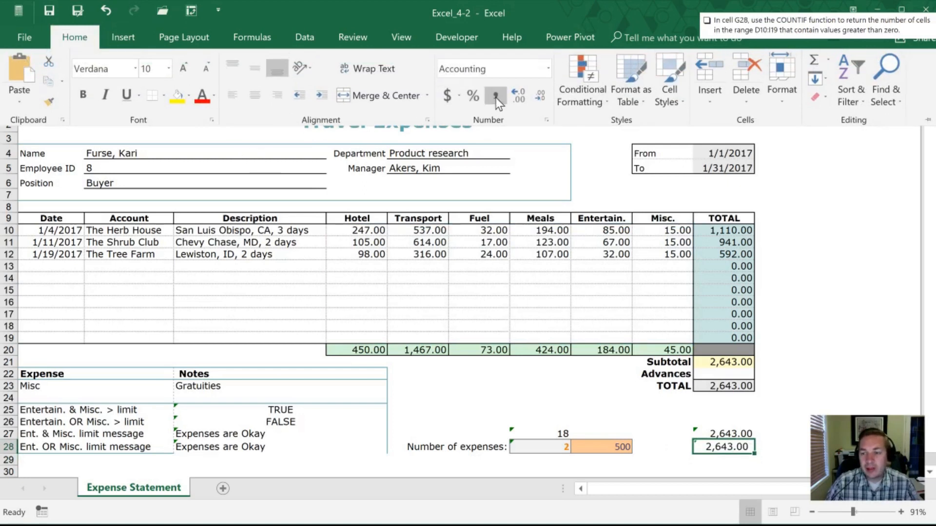
click(723, 447)
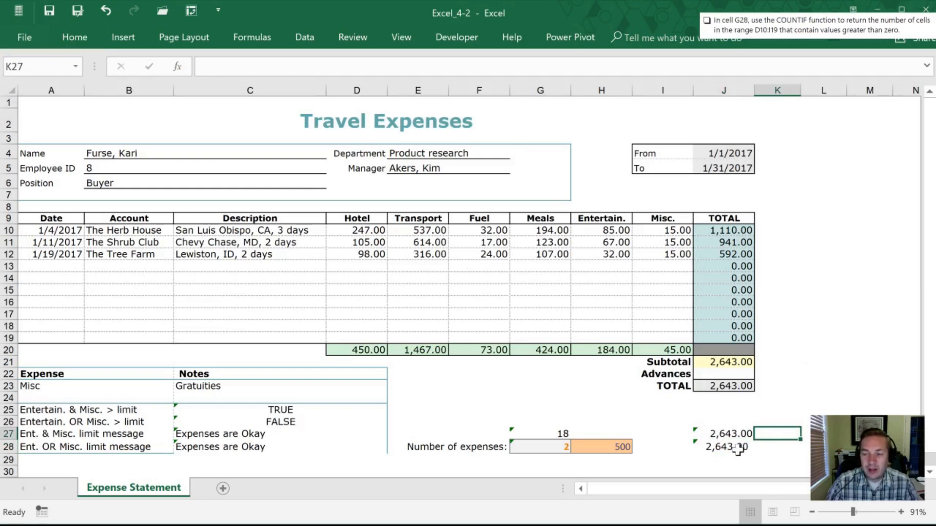
click(723, 447)
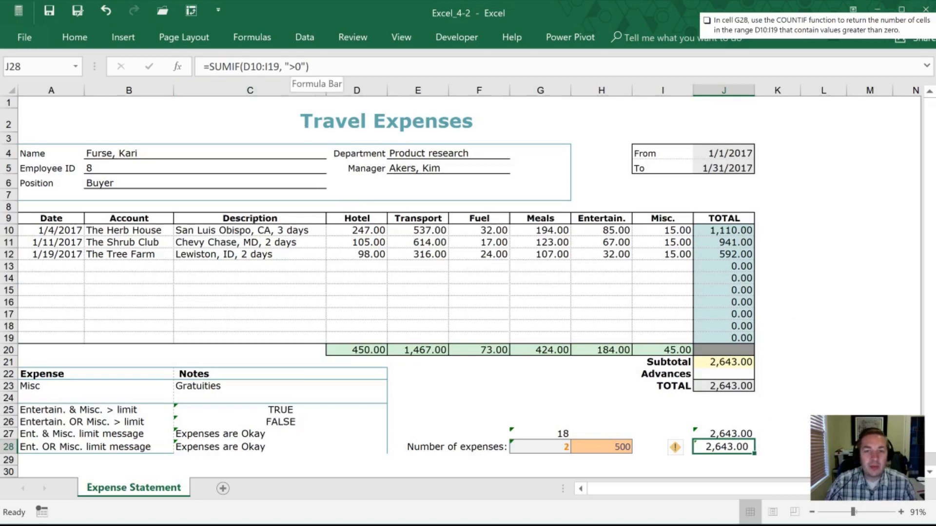
Change J28's criterion to ">"&K28 and give K28 the orange input fill
double_click(723, 446)
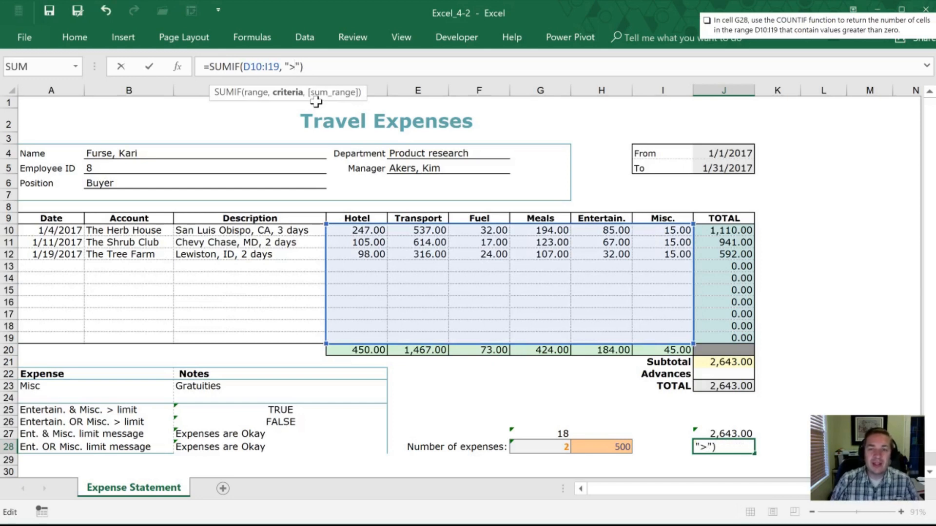
text(&)
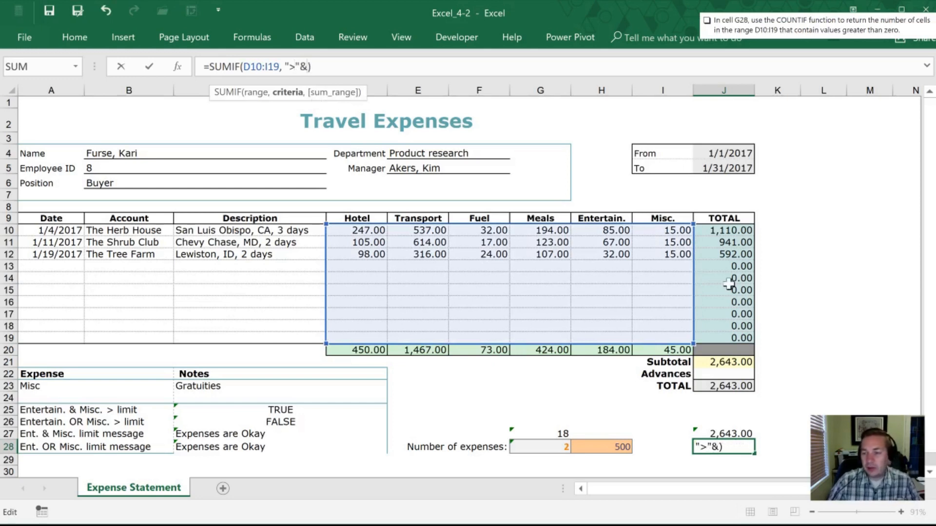
click(776, 446)
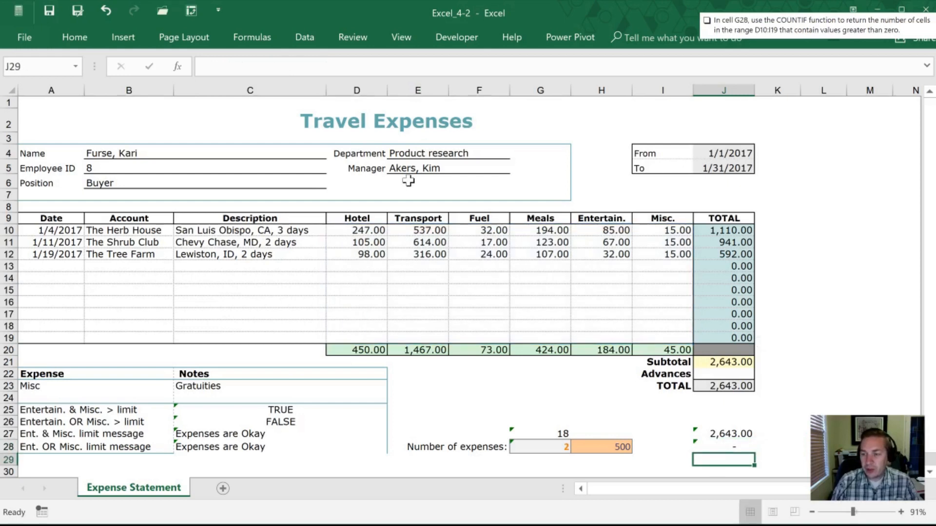
click(722, 447)
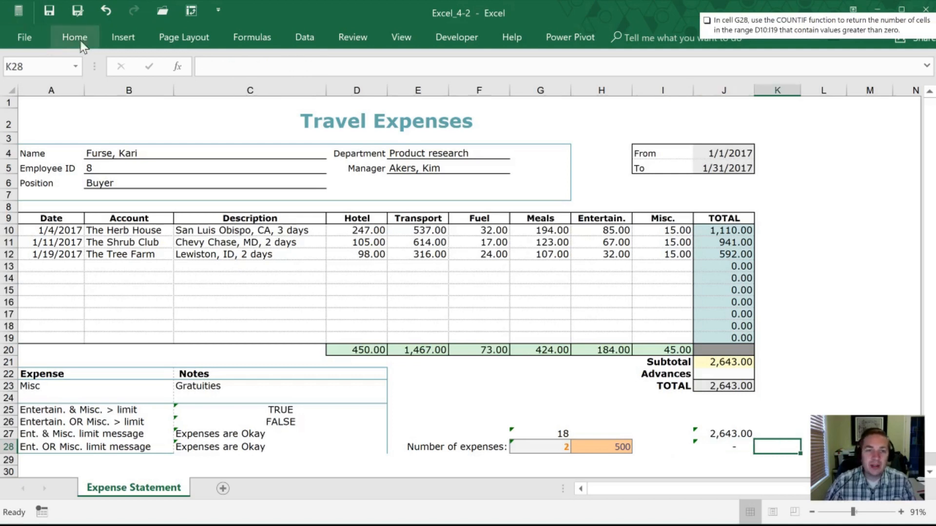
click(74, 37)
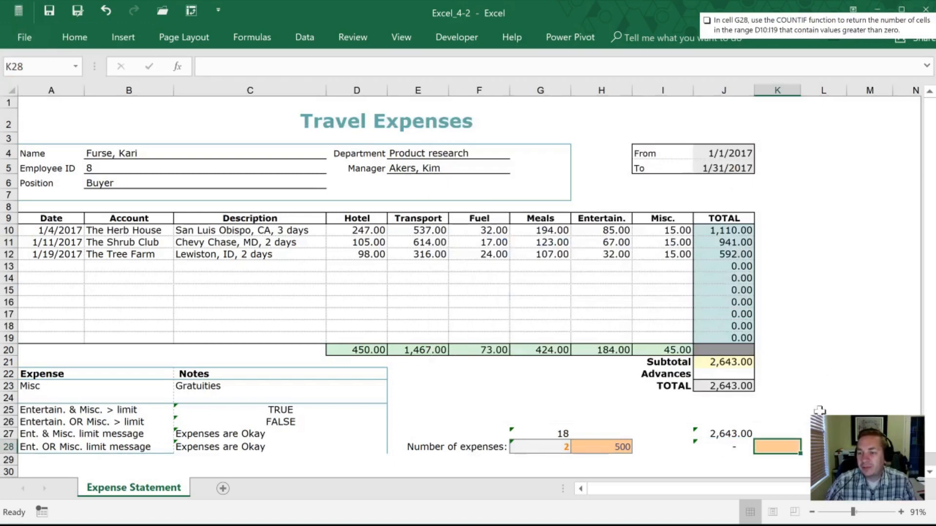
mouse_move(827, 349)
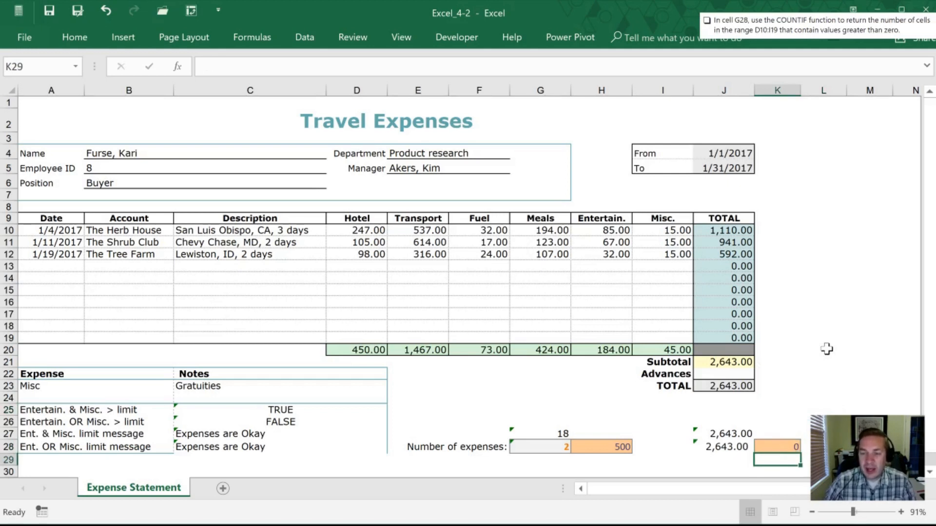
Enter 500 in K28 so the greater-than sum in J28 shows 1,151.00
click(778, 446)
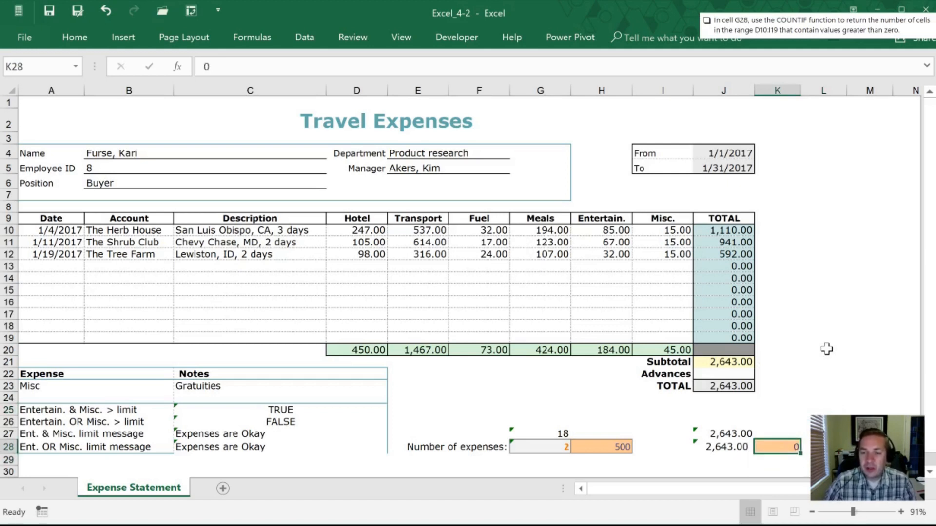
mouse_move(582, 442)
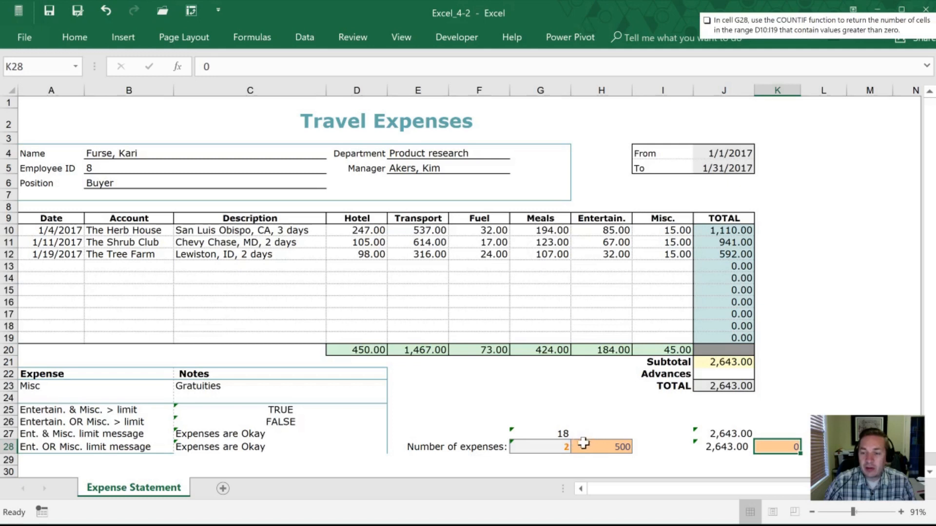
text(5)
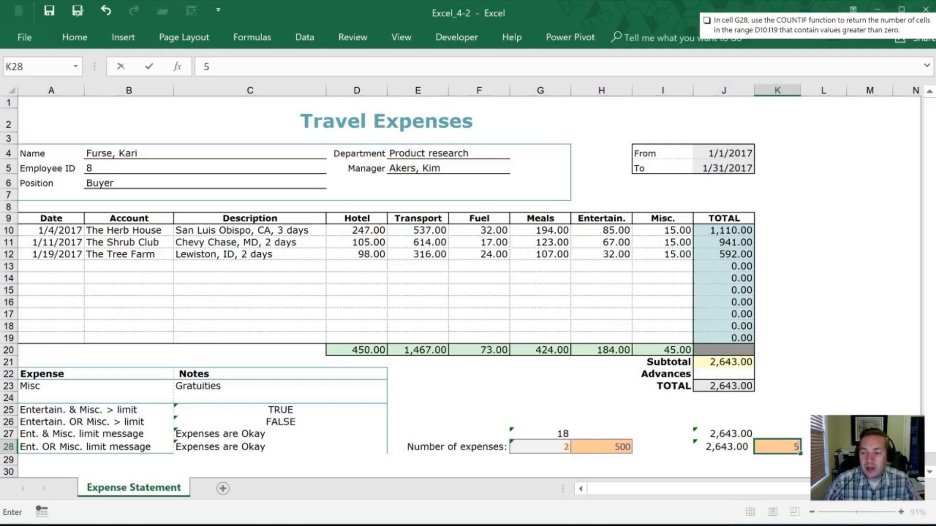
text(00)
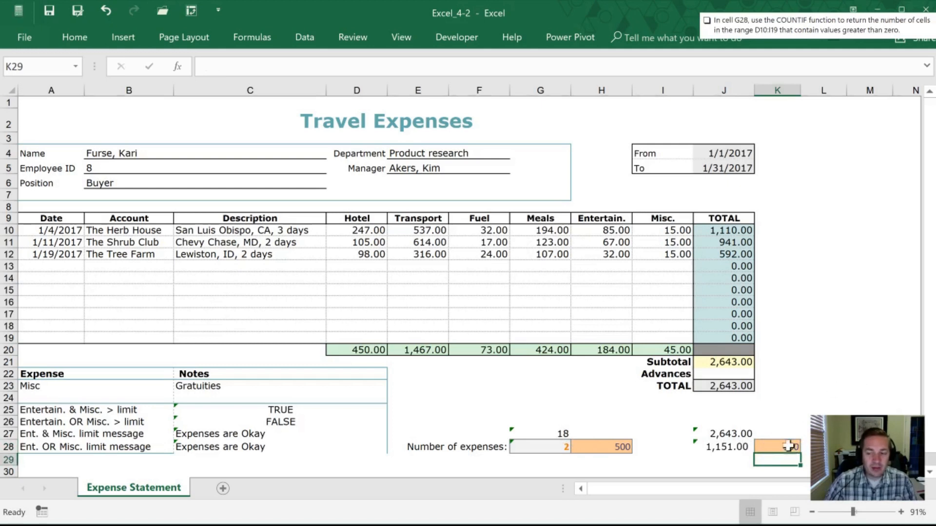
click(724, 447)
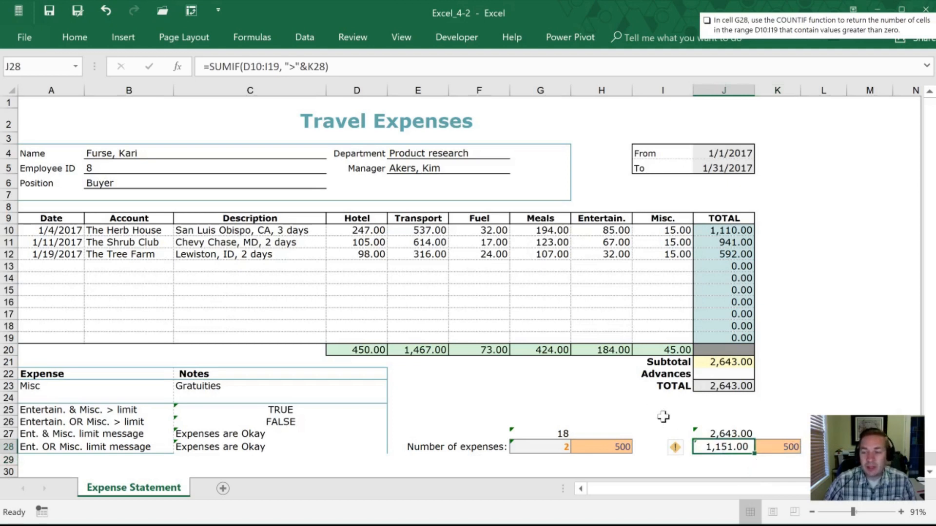
mouse_move(593, 435)
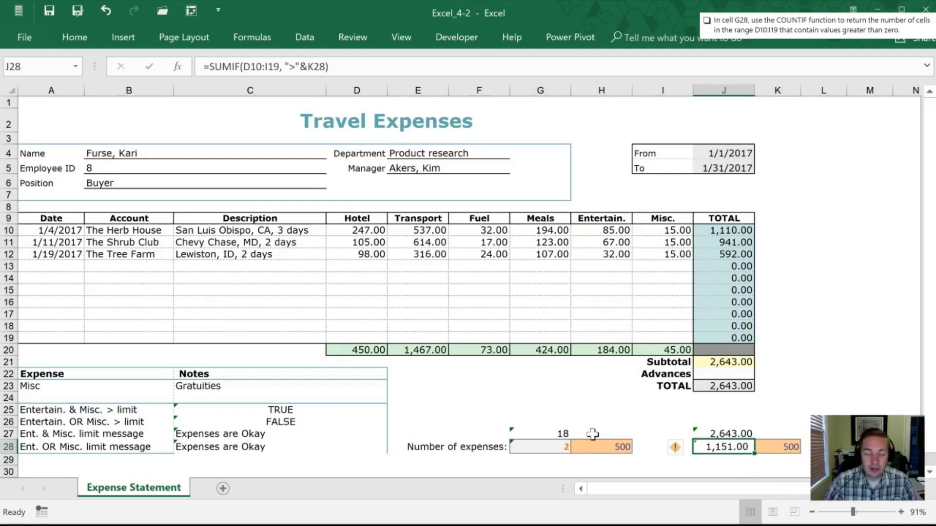
mouse_move(489, 290)
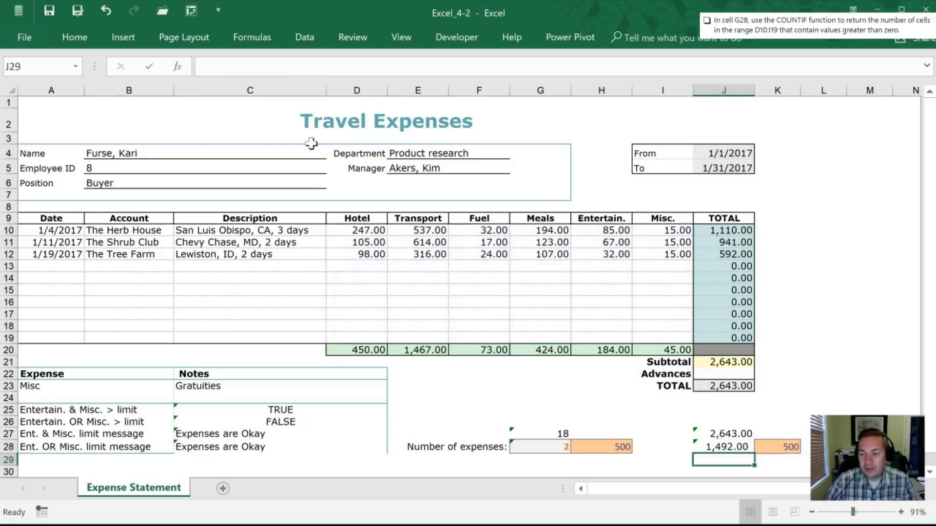
Switch J28 to sum values less than K28, returning 1,492.00, and move to K27
click(724, 447)
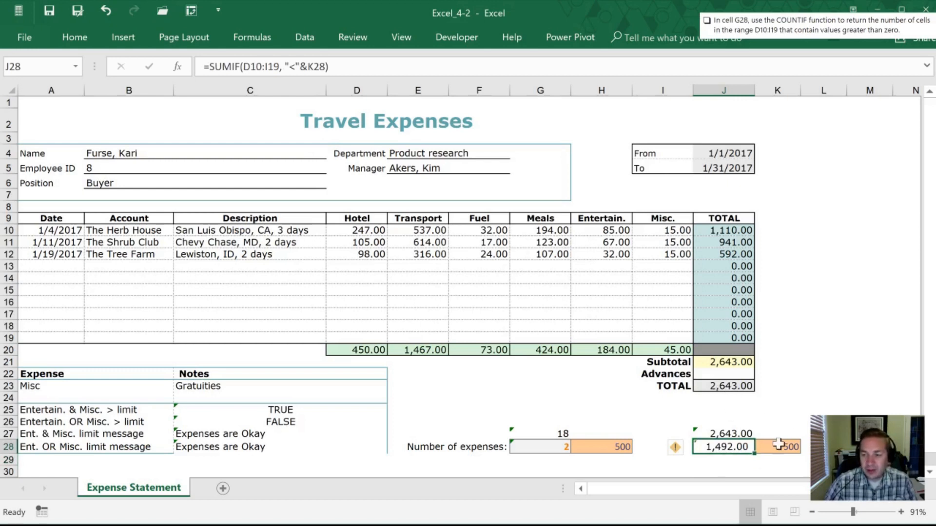
click(776, 446)
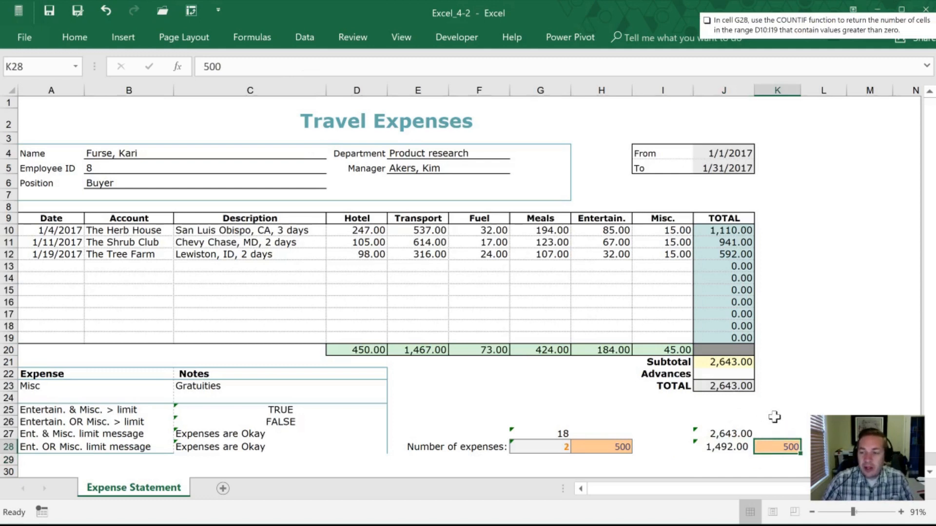
click(777, 434)
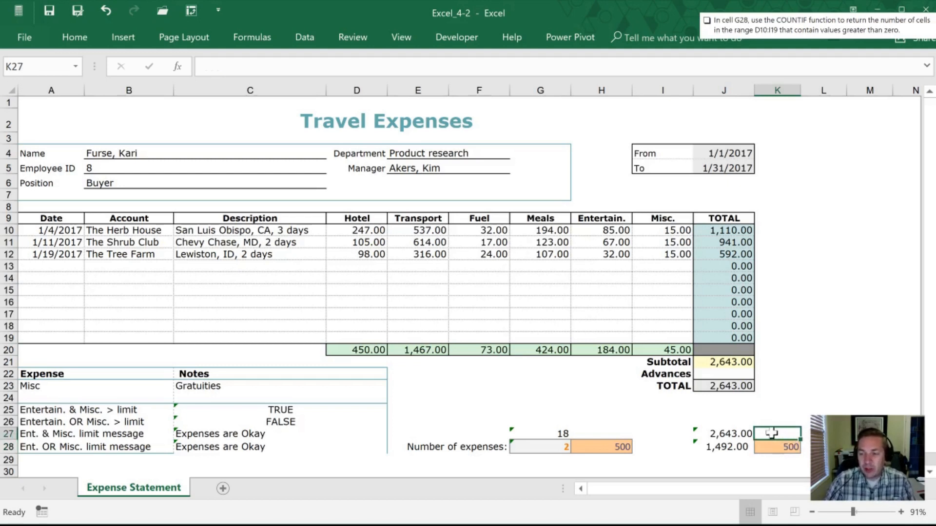
Add the label 'Sum of values less than:' and relocate it to M27
text(Sum of values les)
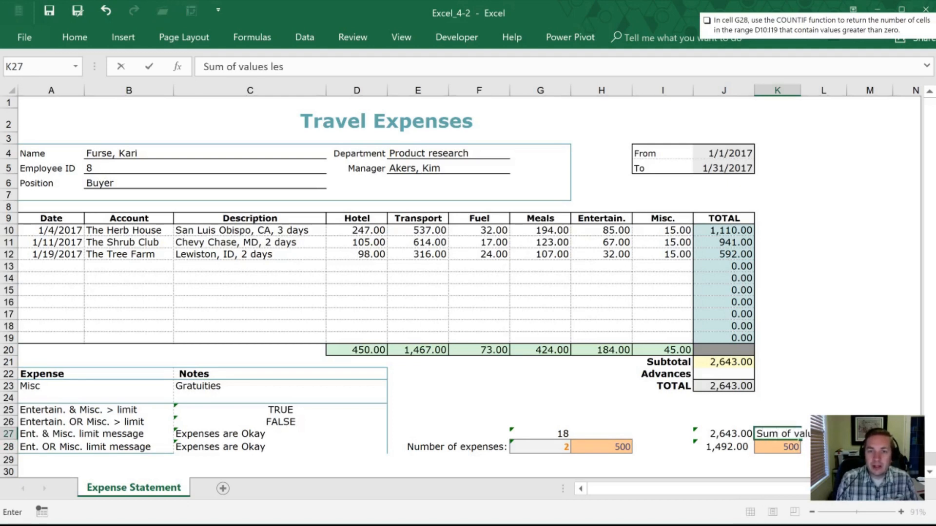
click(777, 447)
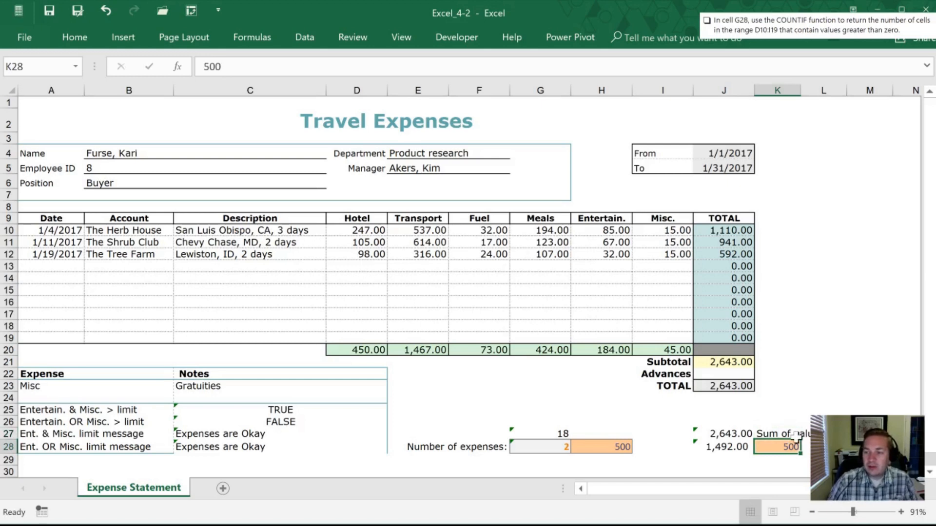
mouse_move(769, 449)
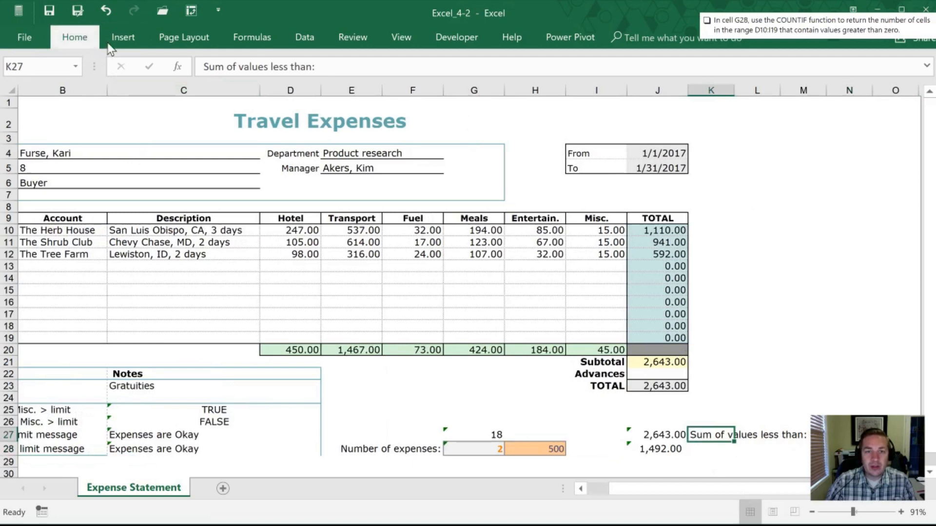
click(74, 37)
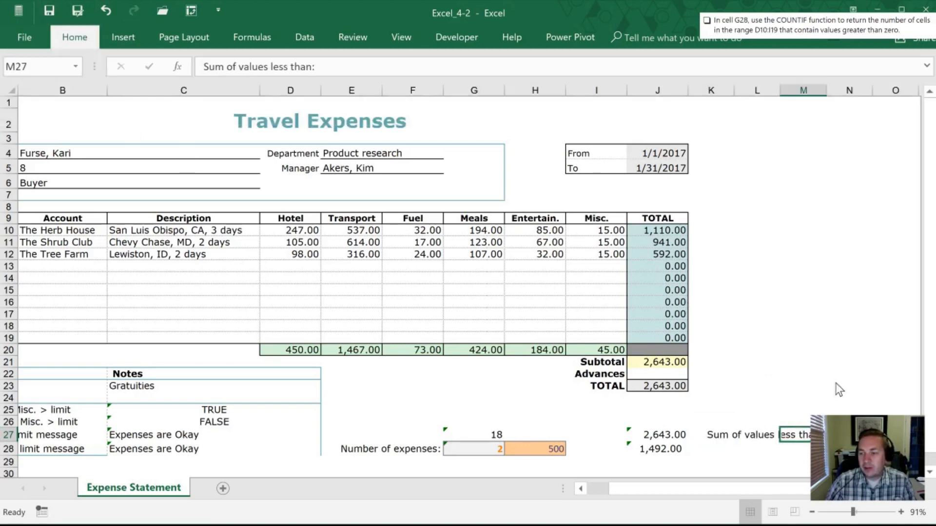
Add the label 'Equals:' in M28 beside the sum result
text(Equals)
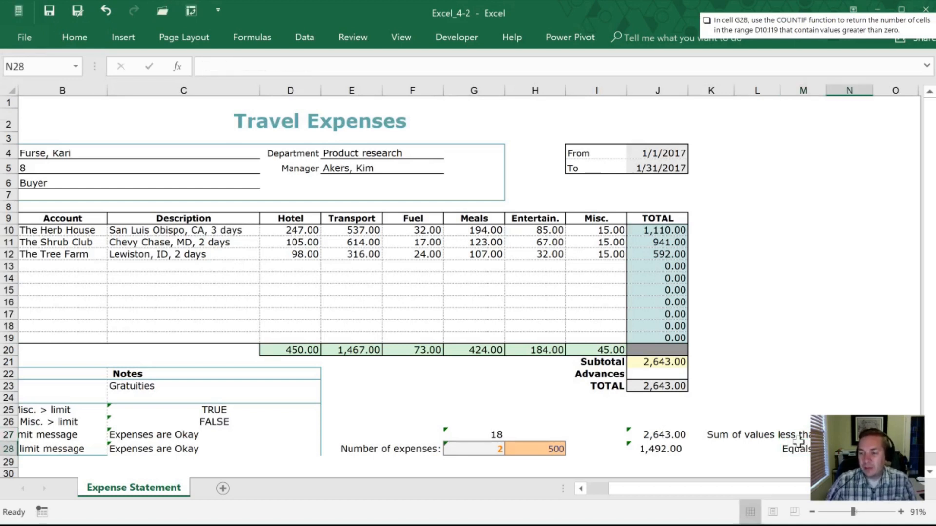
click(74, 37)
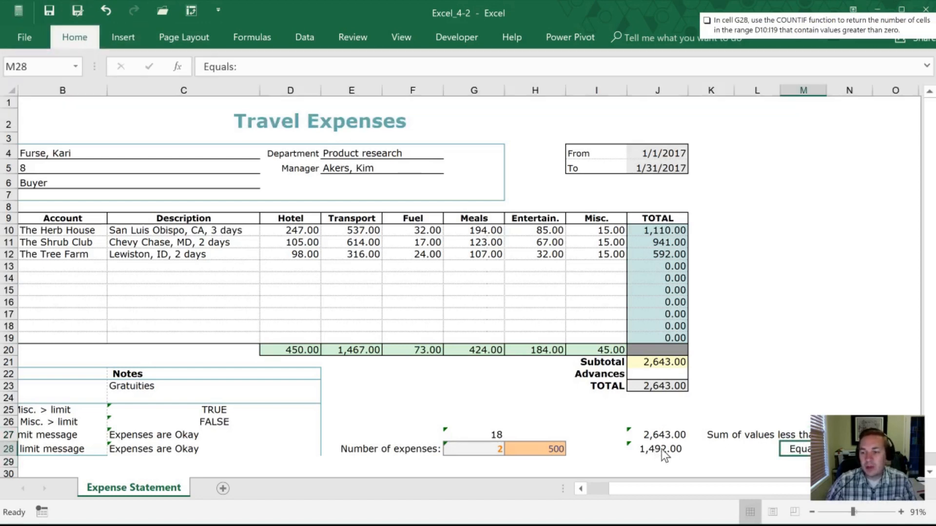
click(656, 448)
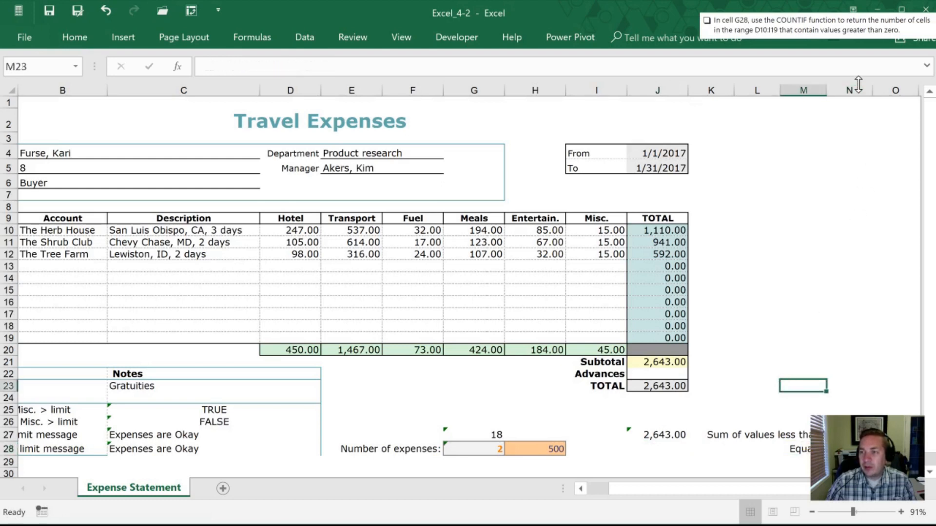
Place the SUMIF over D10:I19 in N28 with orange input N27 set to 20, returning 62.00
click(853, 90)
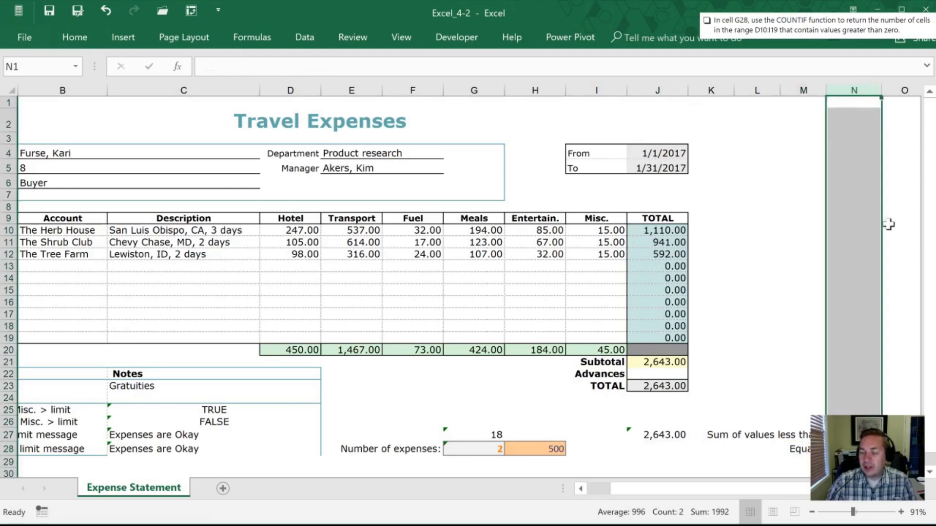
click(757, 422)
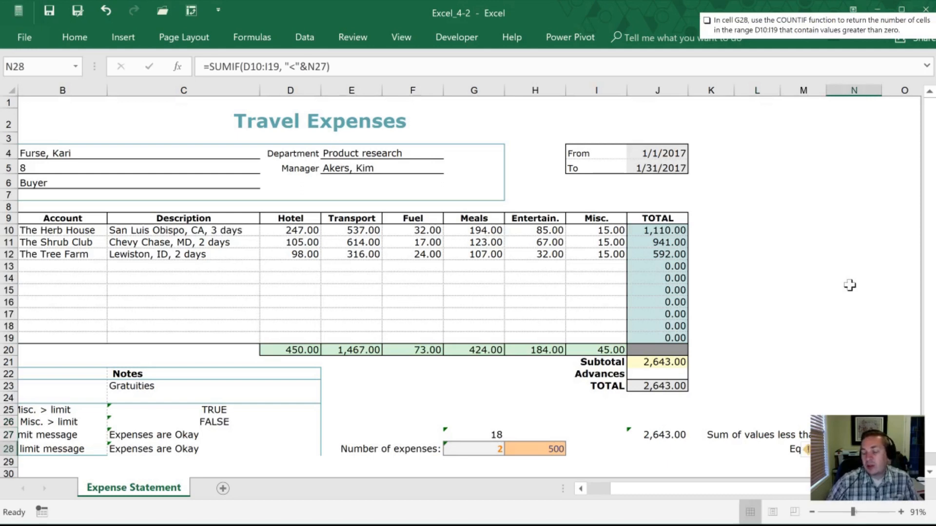
click(803, 350)
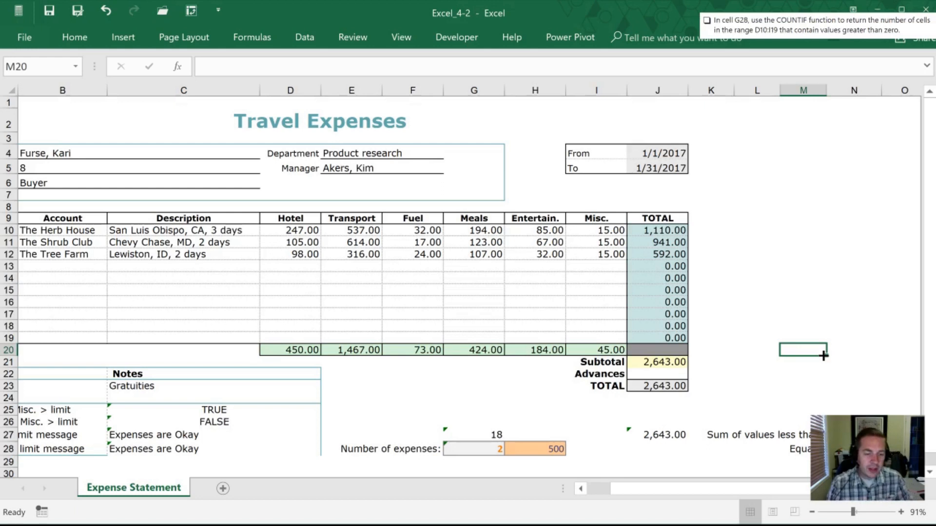
mouse_move(894, 353)
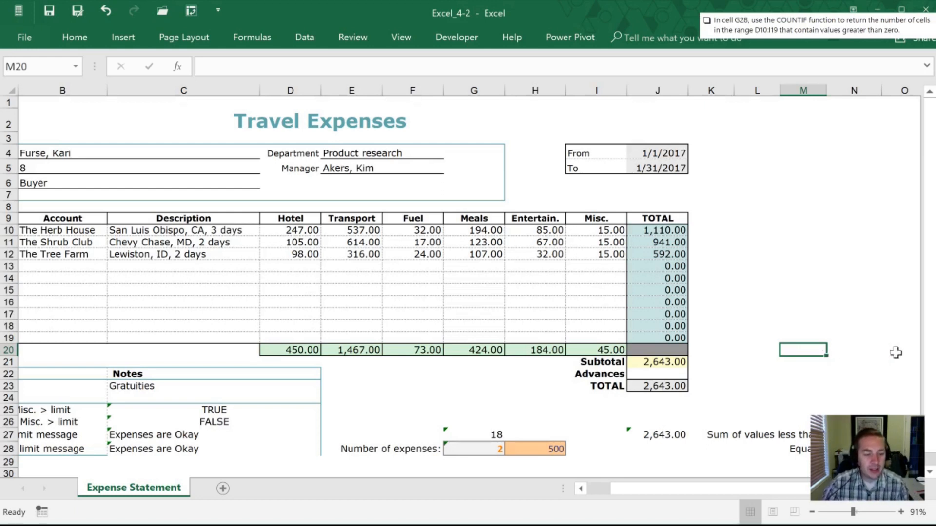
scroll(right, 3)
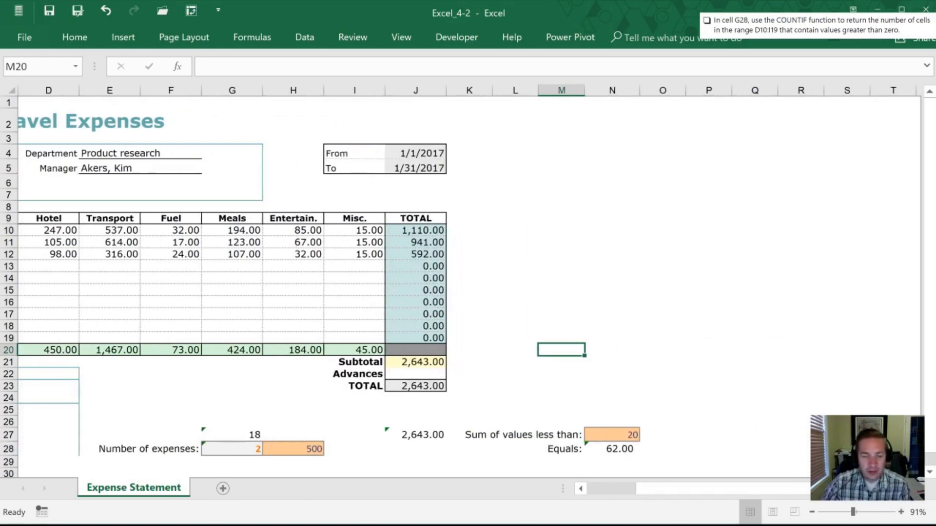
click(612, 434)
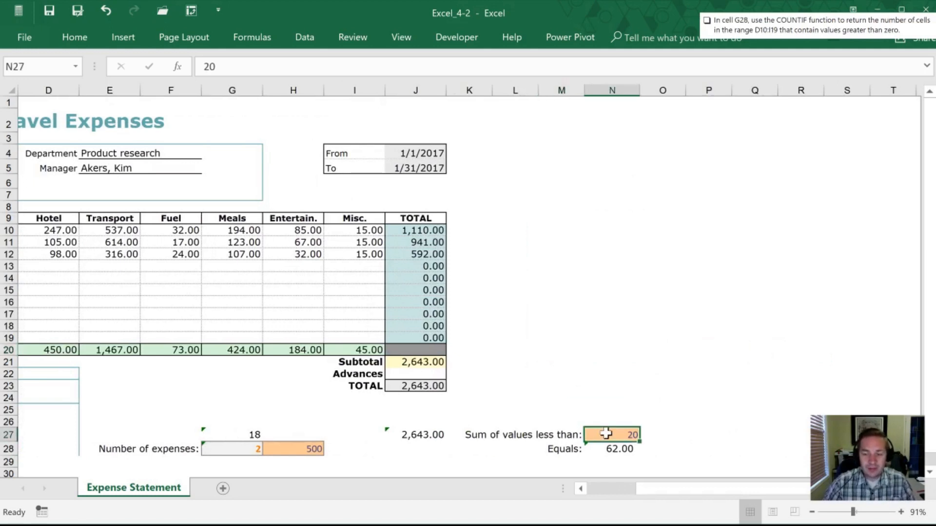